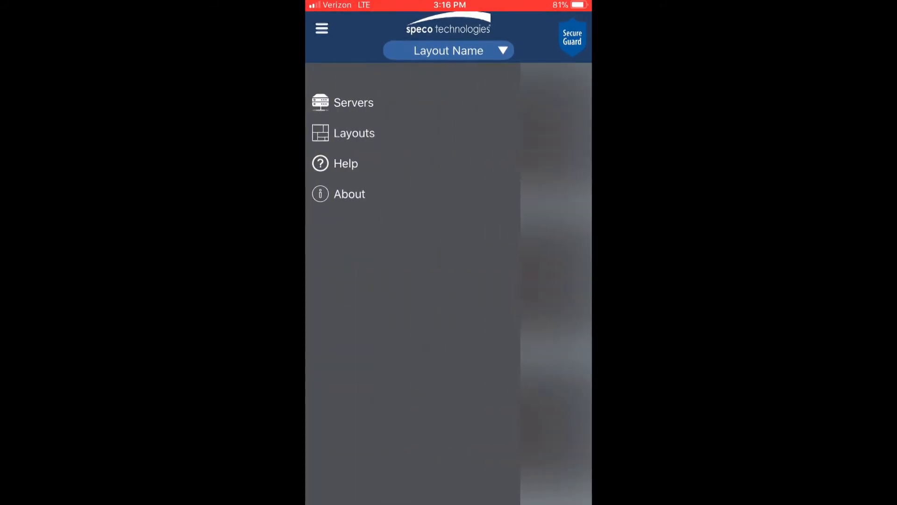
# Go to Servers in the side menu and start a new server entry
pyautogui.click(354, 102)
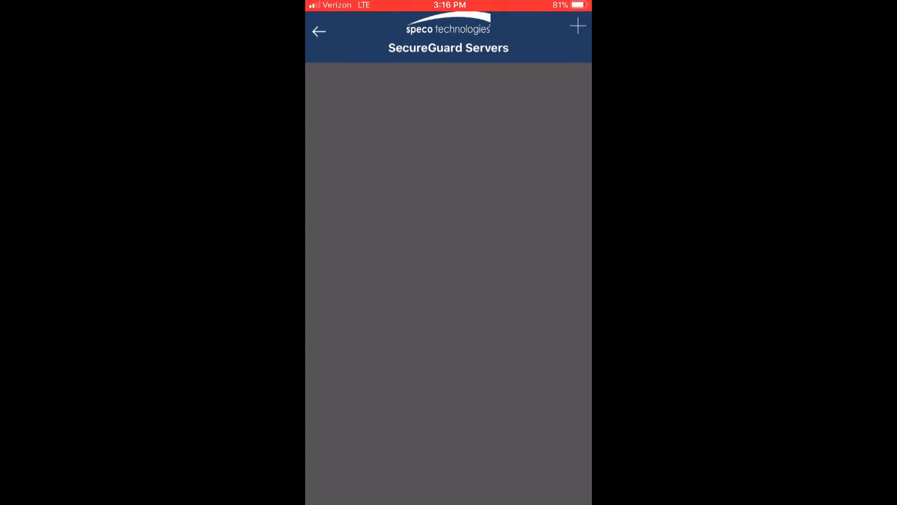
pyautogui.click(578, 26)
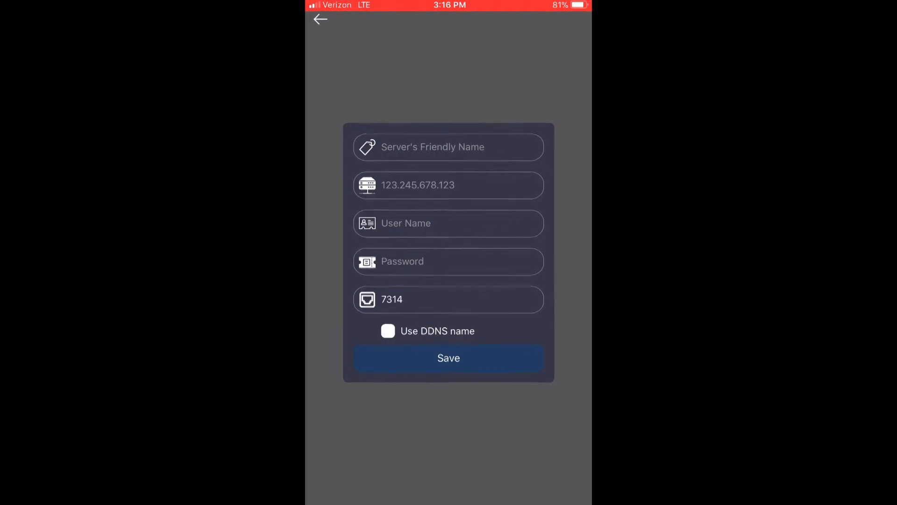
# Enter the SG Demo server details with its DDNS name enabled, and save it
pyautogui.click(388, 331)
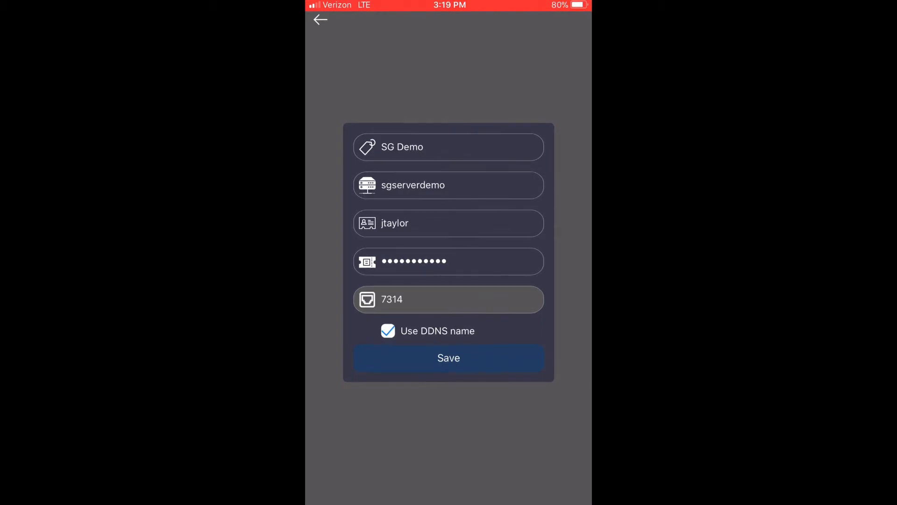
pyautogui.click(449, 358)
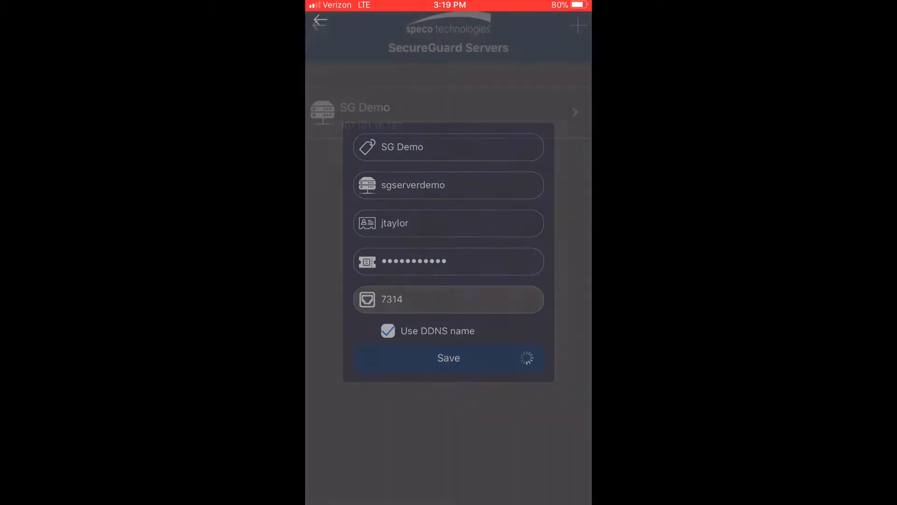
pyautogui.click(448, 358)
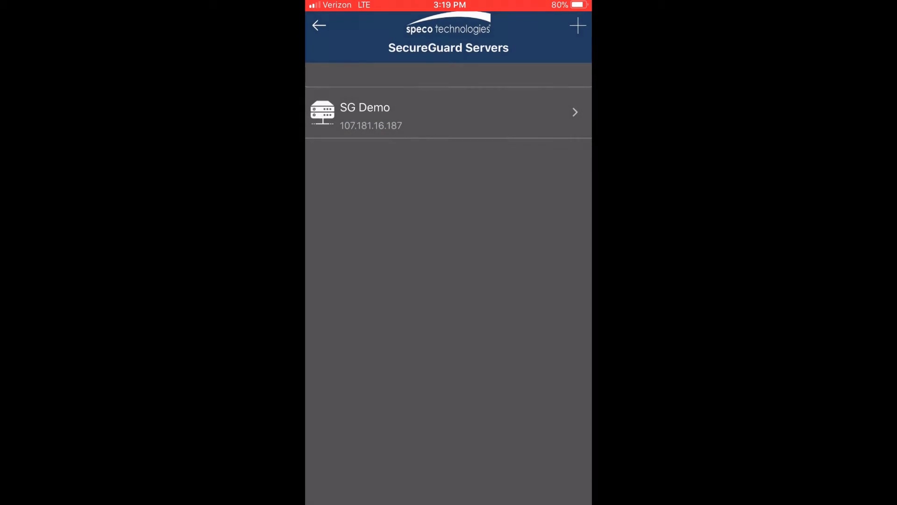
# Browse SG Demo's sites (HT, O5MDP1, O2B5) and bring up its Edit Server form
pyautogui.click(448, 112)
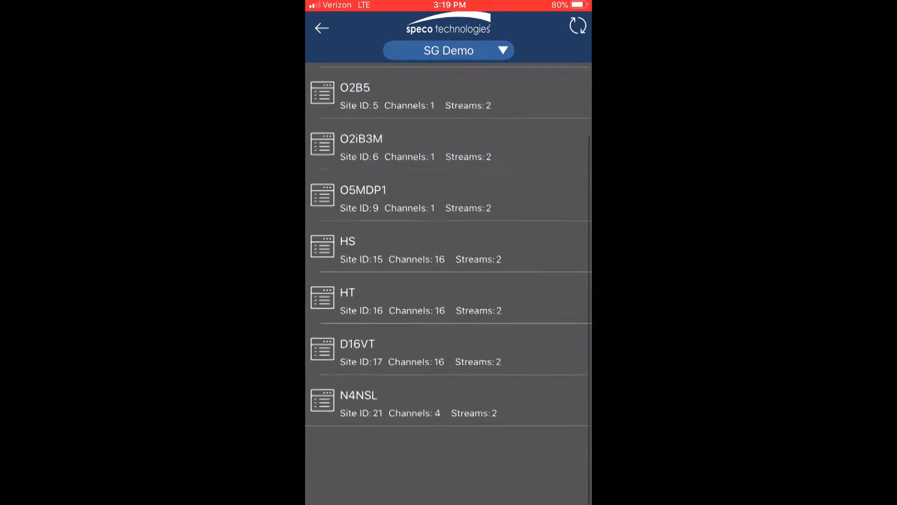
pyautogui.scroll(-3)
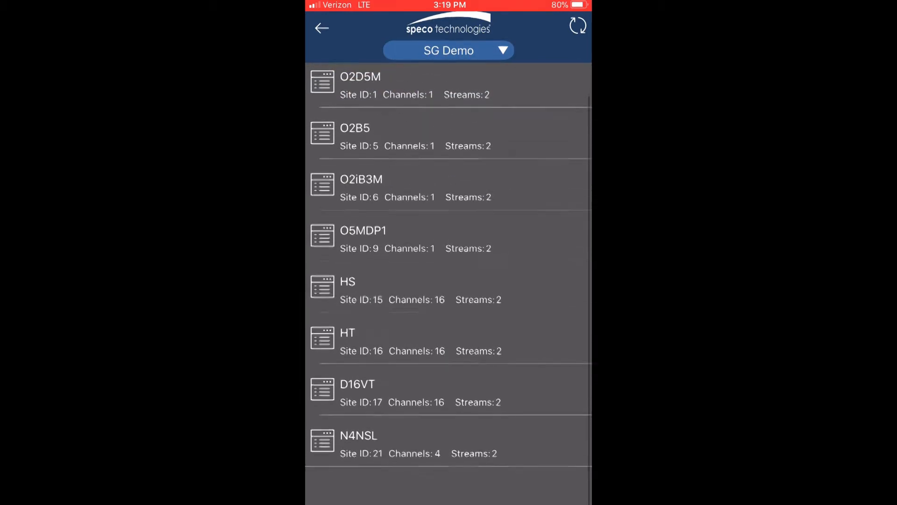
pyautogui.scroll(-3)
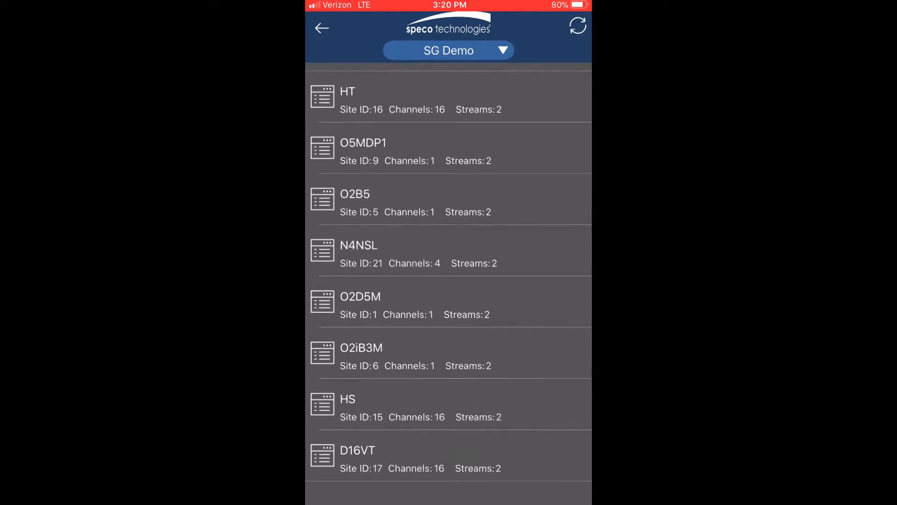
pyautogui.click(578, 26)
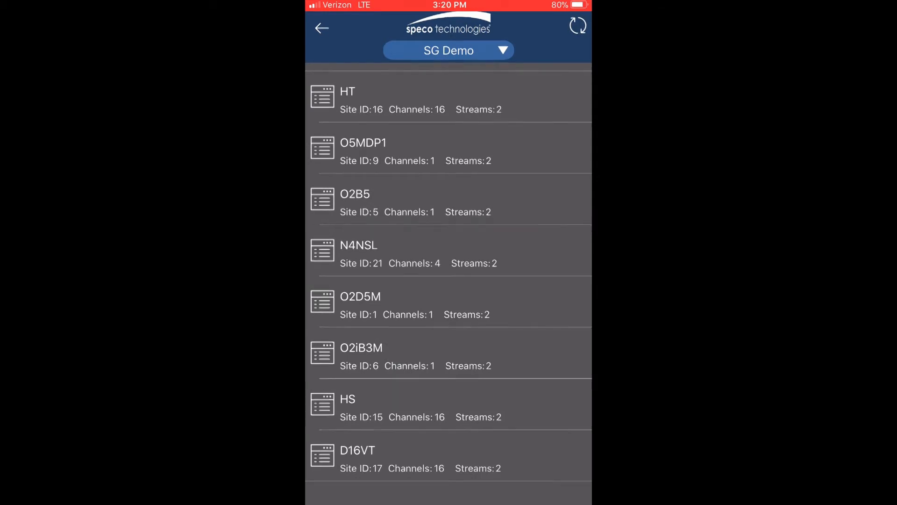
pyautogui.click(448, 50)
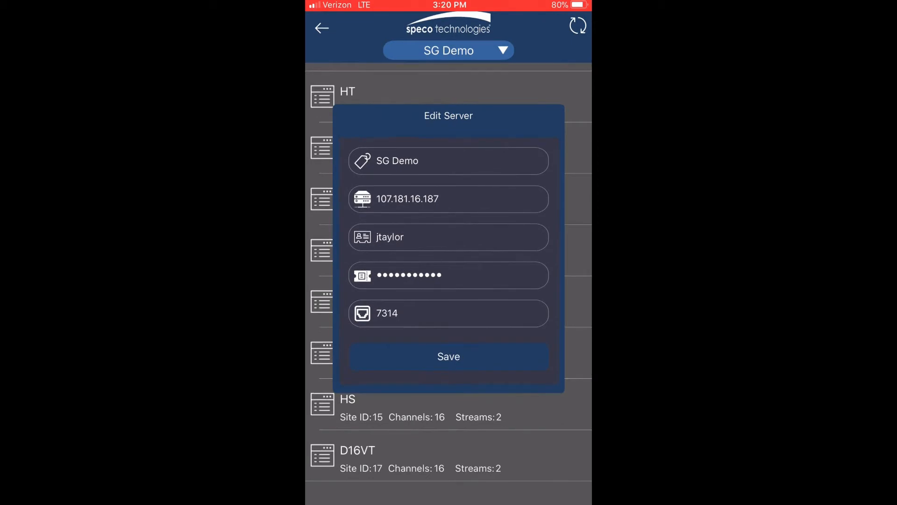
# Dismiss Edit Server unchanged, return to the servers list, and show the main menu
pyautogui.click(449, 356)
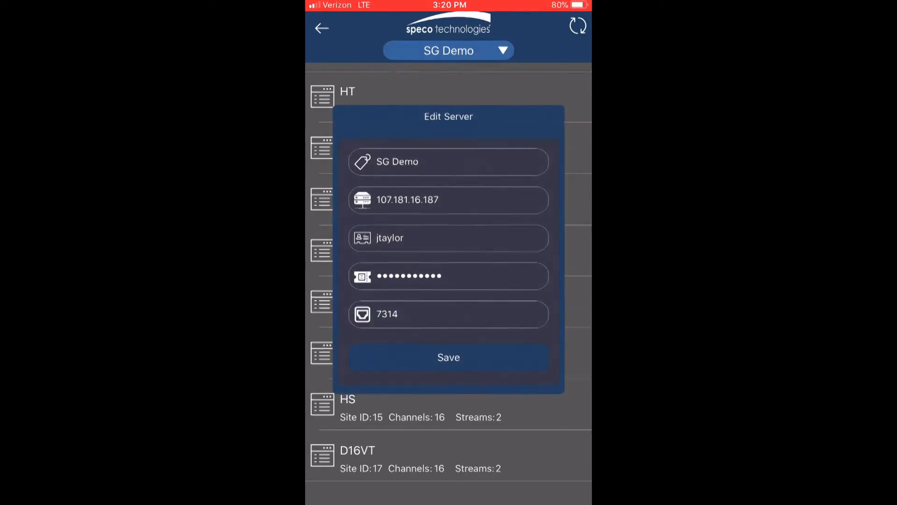
pyautogui.click(449, 357)
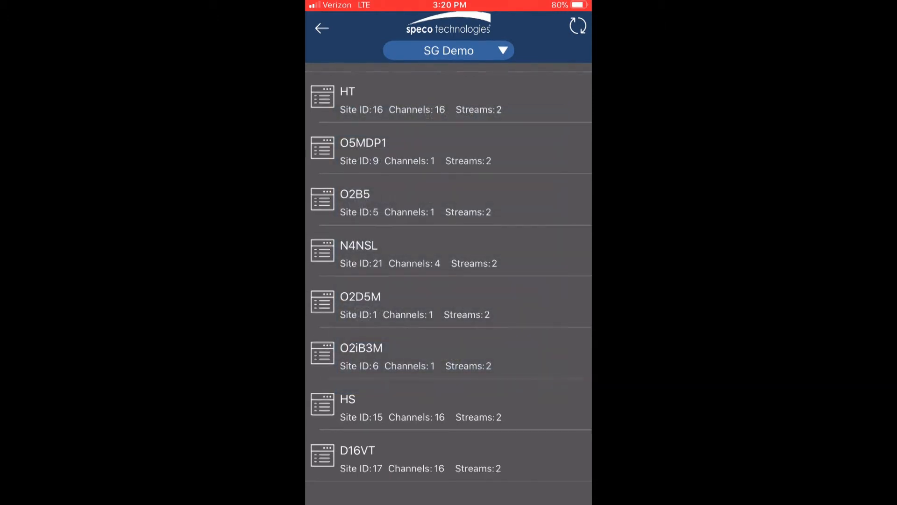
pyautogui.click(321, 27)
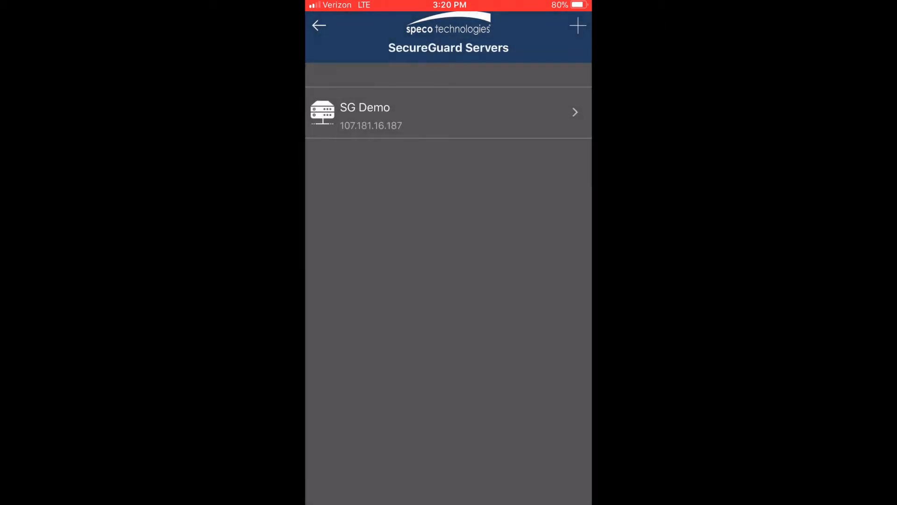
pyautogui.click(319, 25)
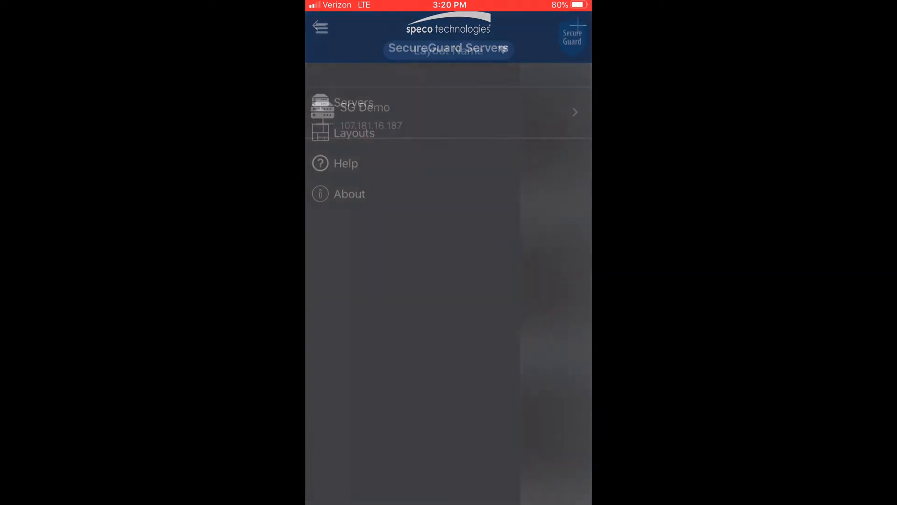
# Add a new layout named 'demo' to the Layouts list
pyautogui.click(354, 133)
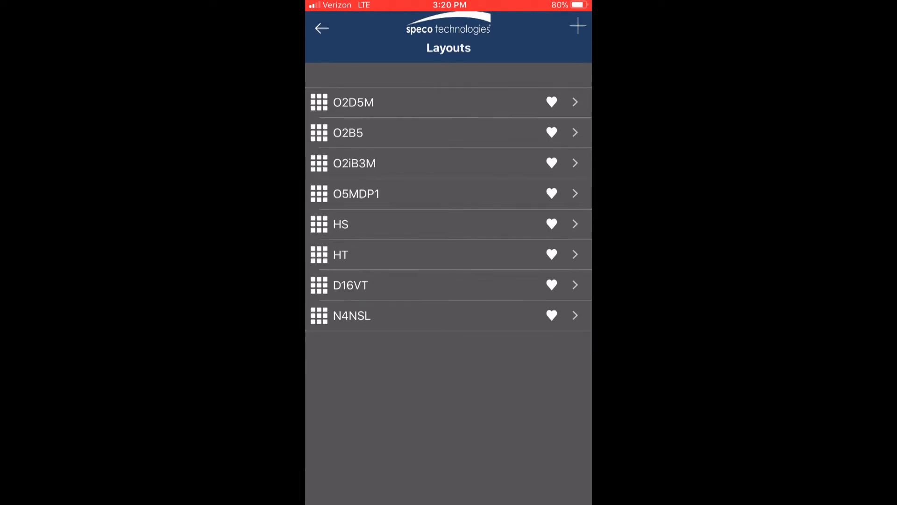
pyautogui.click(578, 27)
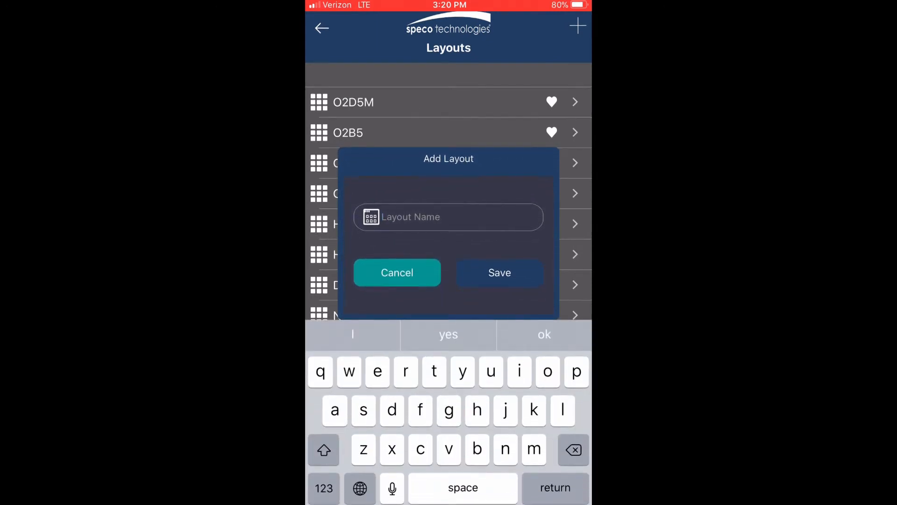
pyautogui.write('de')
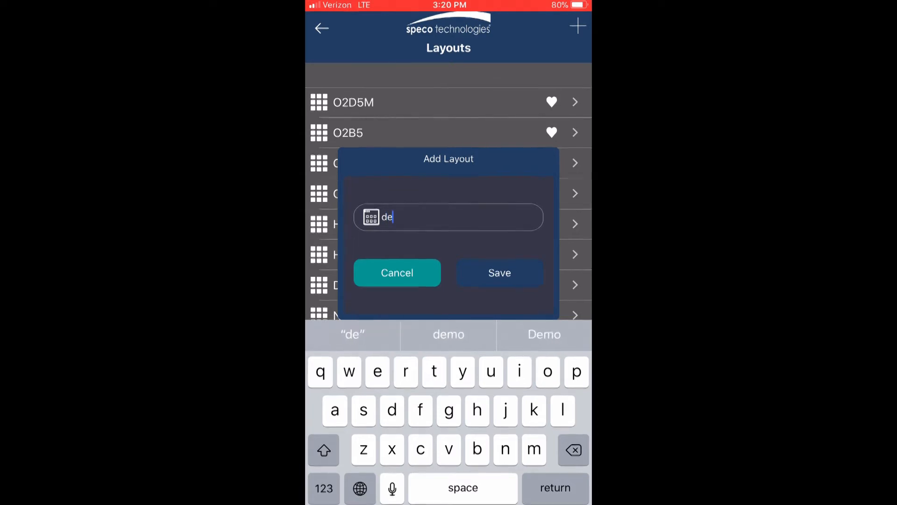
pyautogui.write('m')
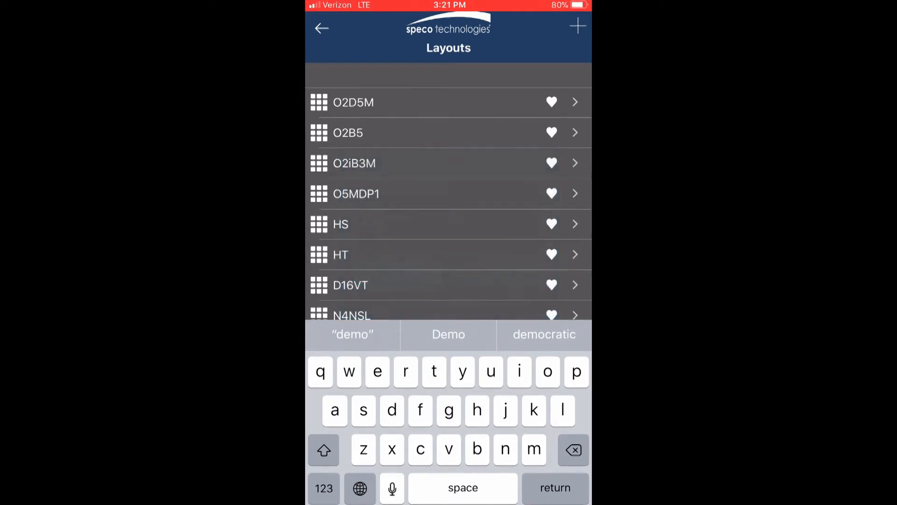
pyautogui.press('return')
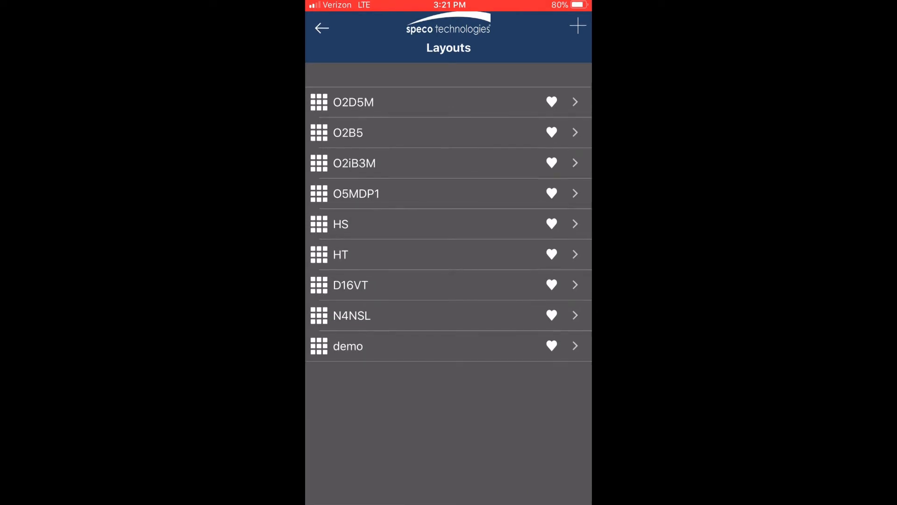
# Assign O2D5M, O2iB3M, HS:VLEDB1HG:3 and HS:O2P4X:15 cameras to the demo layout
pyautogui.click(347, 346)
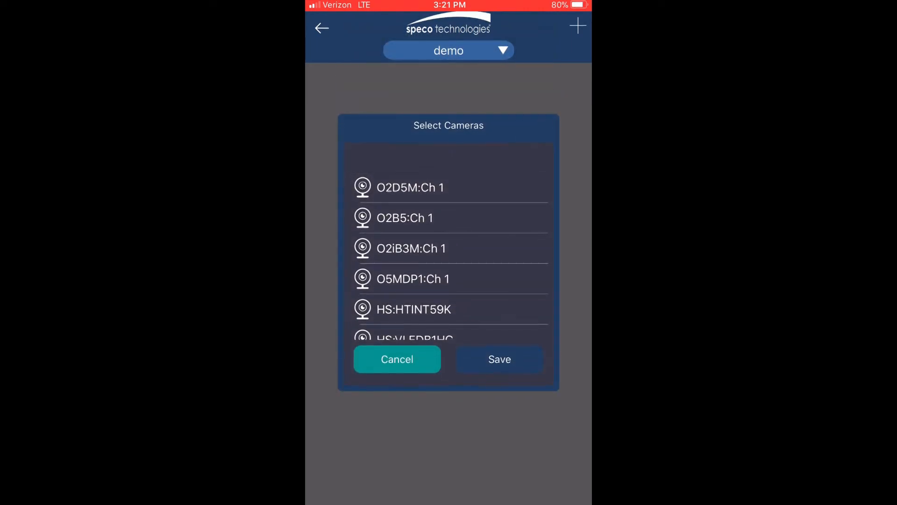
pyautogui.scroll(-3)
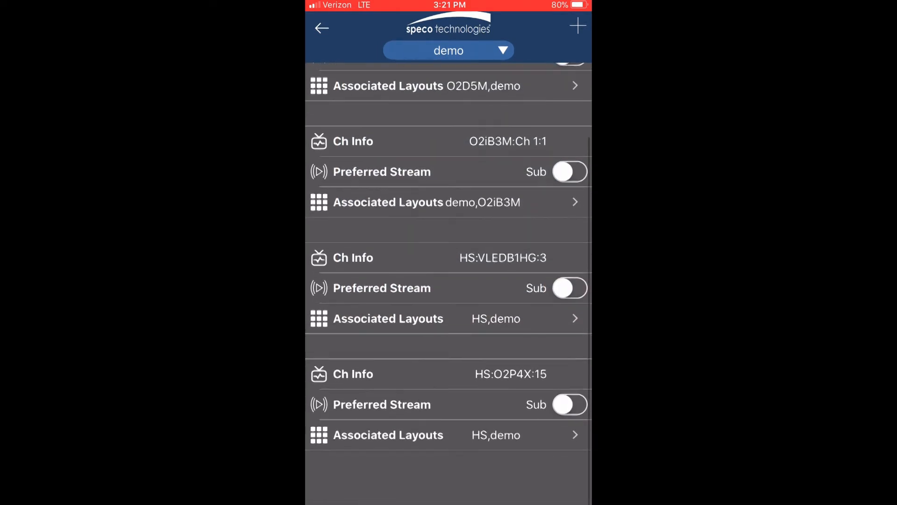
# Switch the O2D5M, O2iB3M and HS:VLEDB1HG:3 channels to the Main stream
pyautogui.scroll(-3)
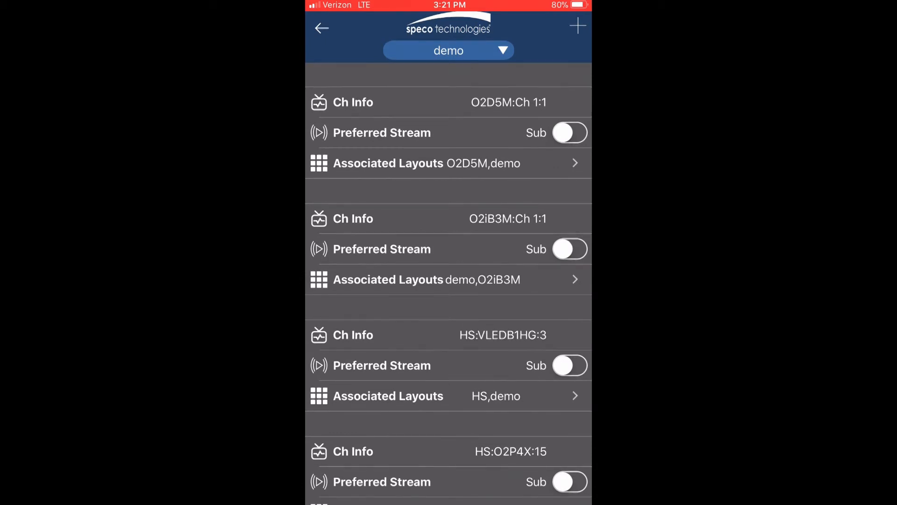
pyautogui.click(570, 132)
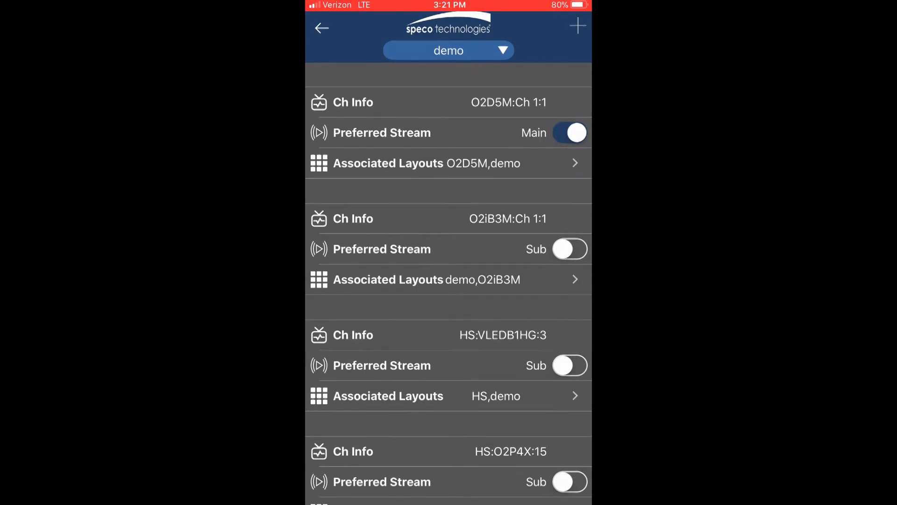
pyautogui.click(569, 249)
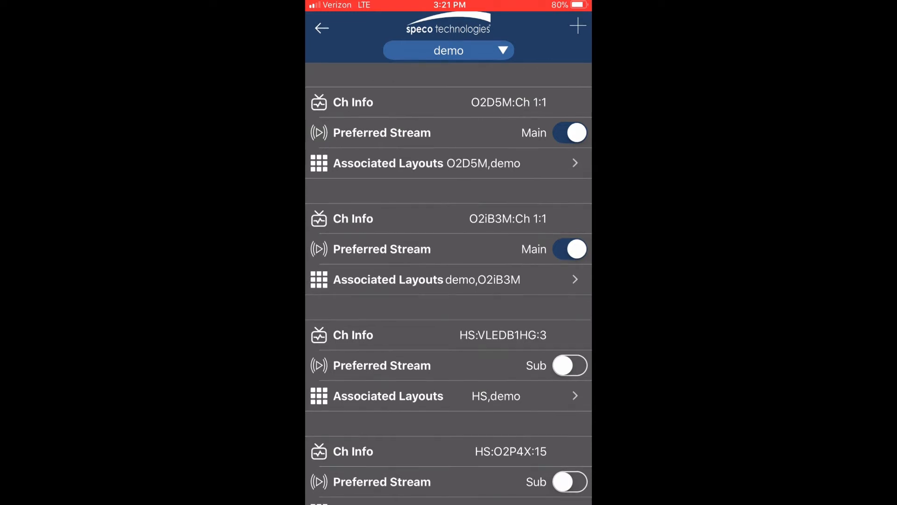
pyautogui.click(569, 365)
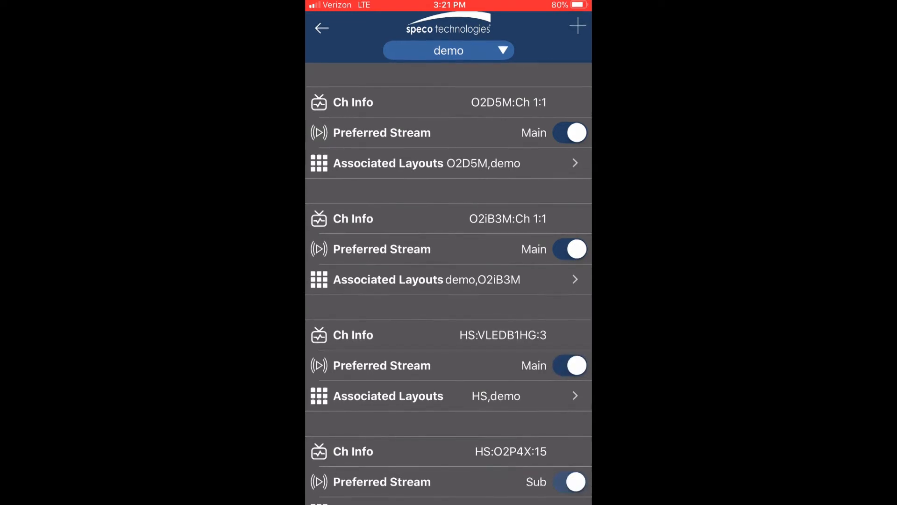
# Revert those three channels to the Sub stream and return to the Layouts list
pyautogui.click(570, 366)
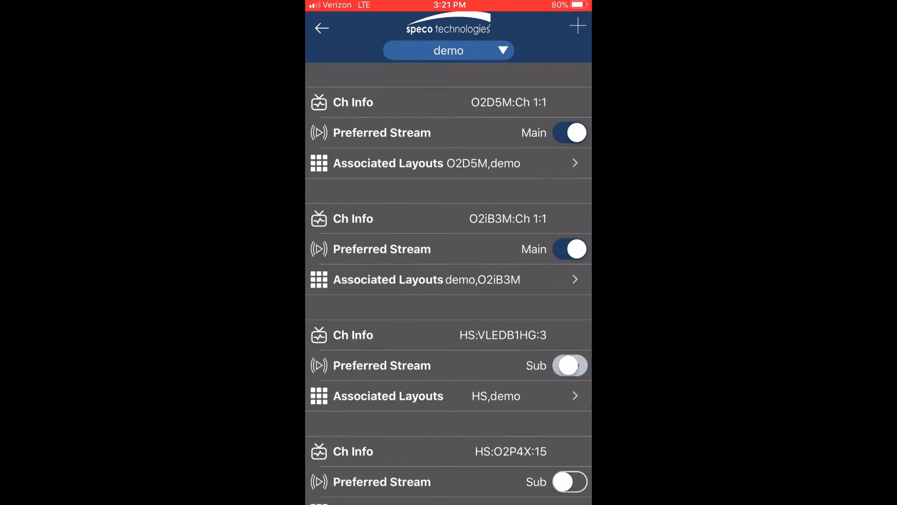
pyautogui.click(570, 249)
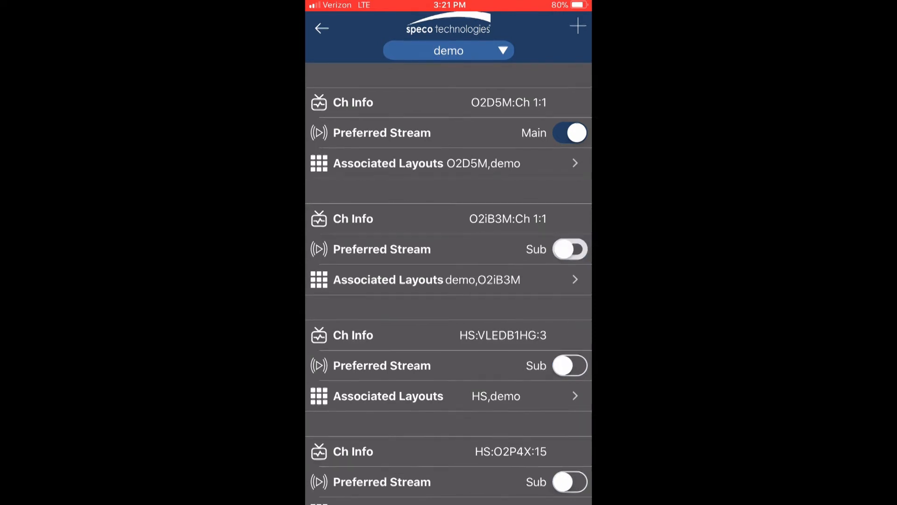
pyautogui.click(570, 132)
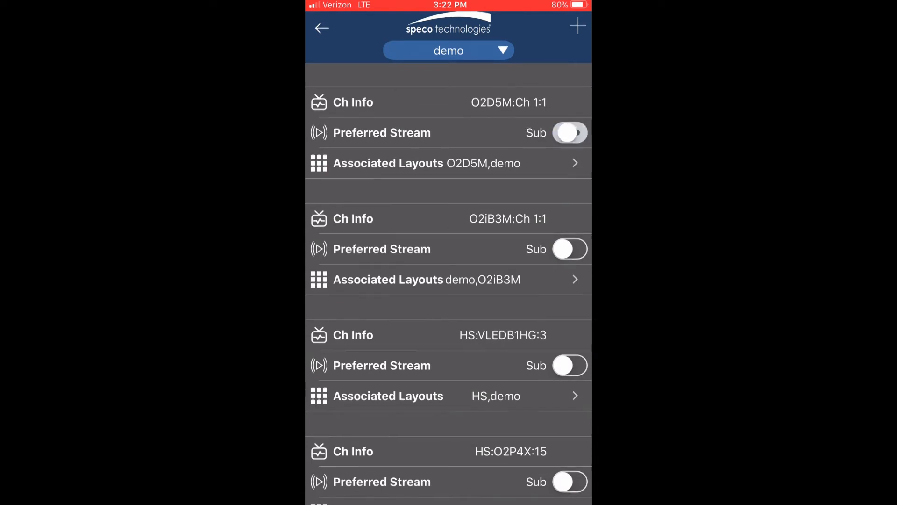
pyautogui.click(570, 132)
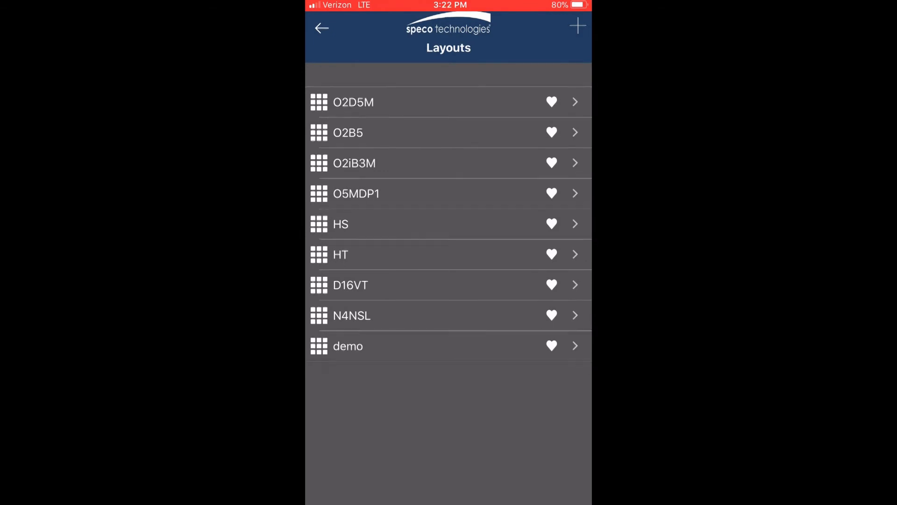
# Show the HS layout in live view, streaming HS:HTINT59K and HS:VLEDB1HG
pyautogui.click(551, 346)
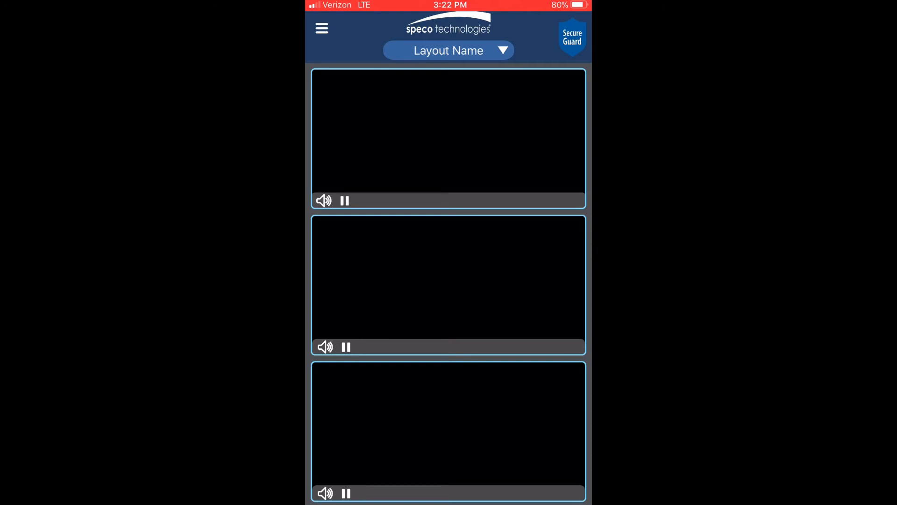
pyautogui.click(448, 51)
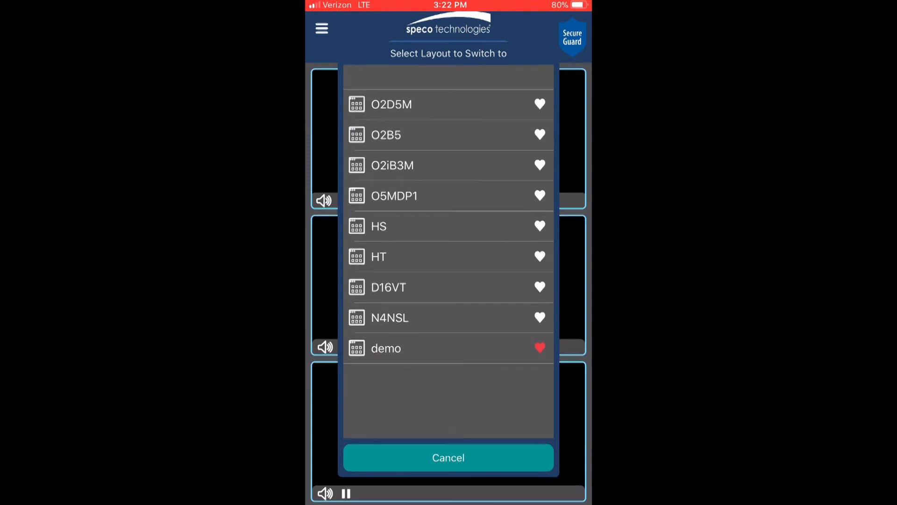
pyautogui.click(379, 225)
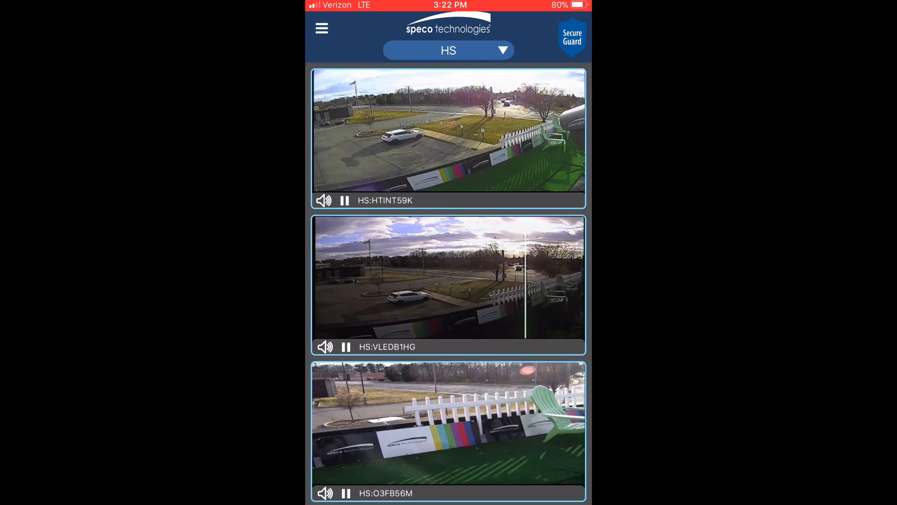
# Switch the live view to the demo layout, then bring up the main menu
pyautogui.click(448, 50)
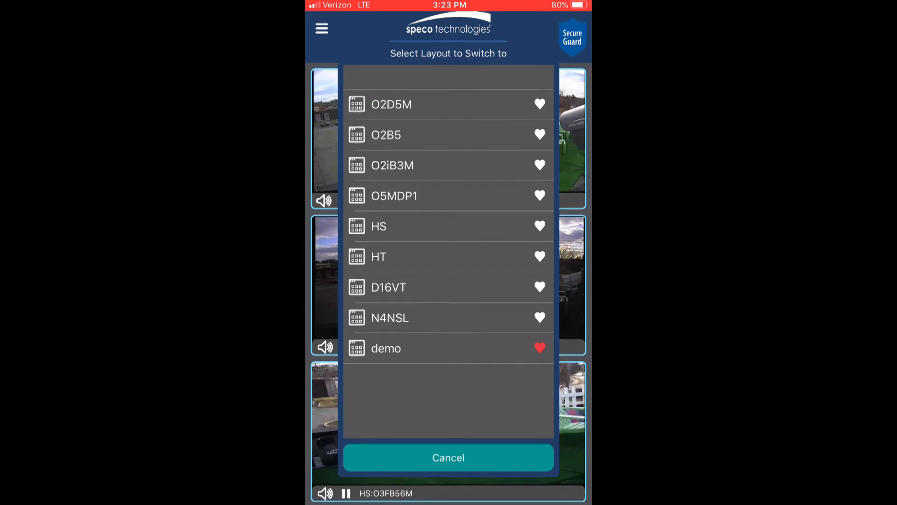
pyautogui.click(392, 104)
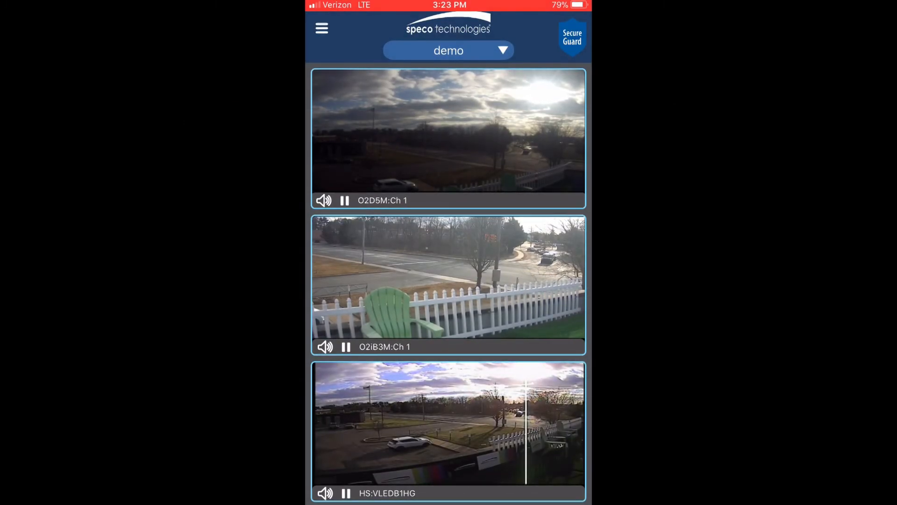
pyautogui.click(321, 28)
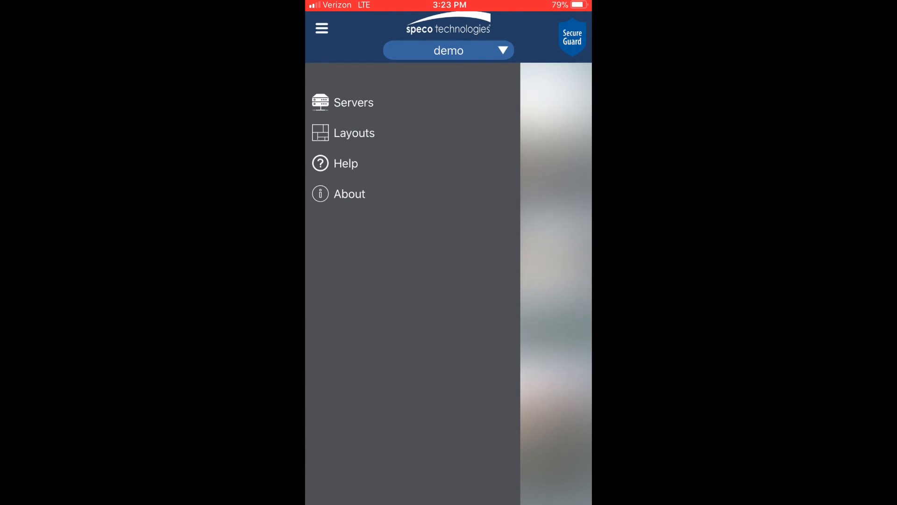
pyautogui.click(348, 194)
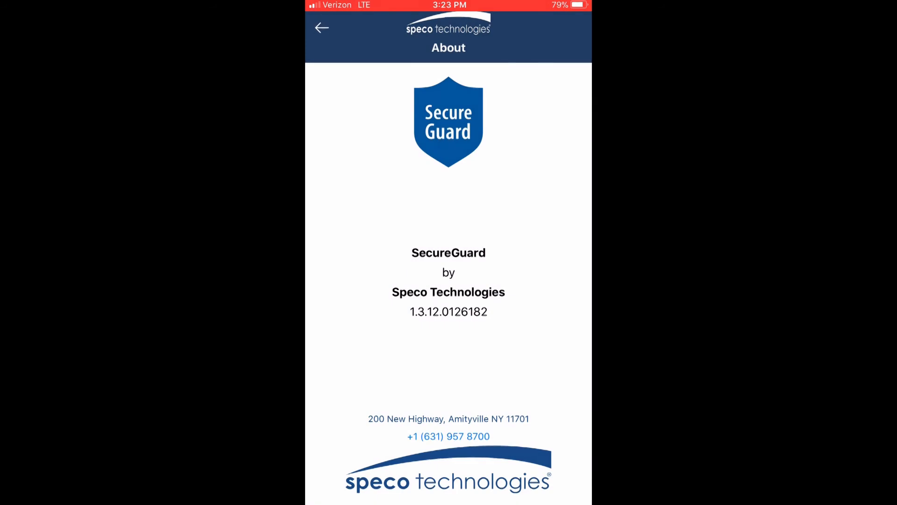
pyautogui.click(321, 28)
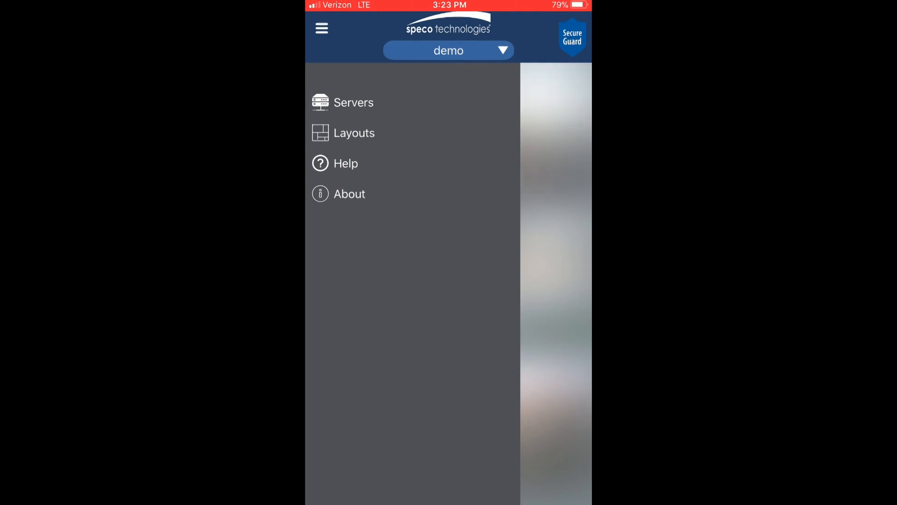
# Scroll the Help page down to the 'Can a site name be changed?' section
pyautogui.click(345, 163)
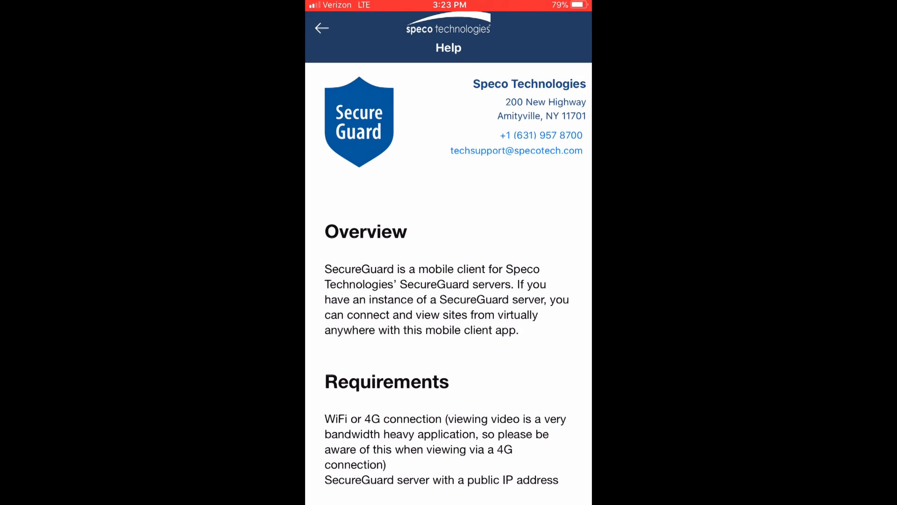
pyautogui.scroll(-3)
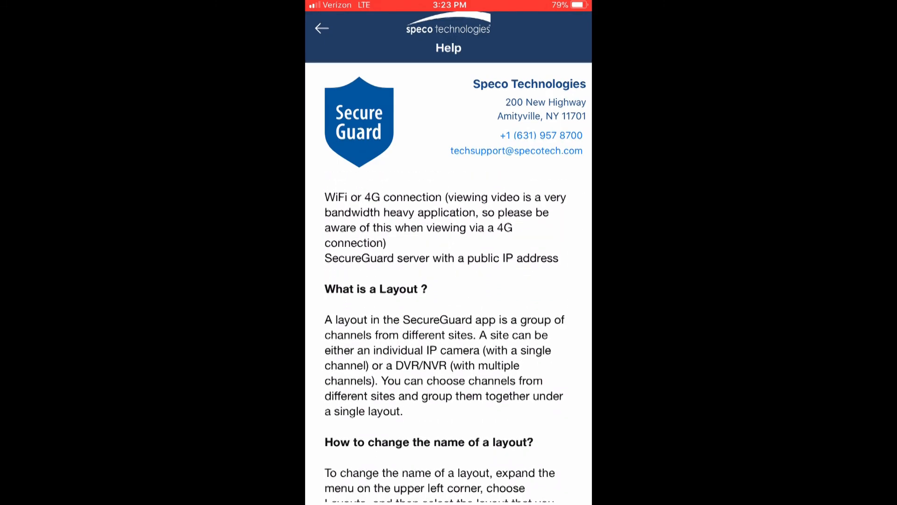
pyautogui.scroll(-3)
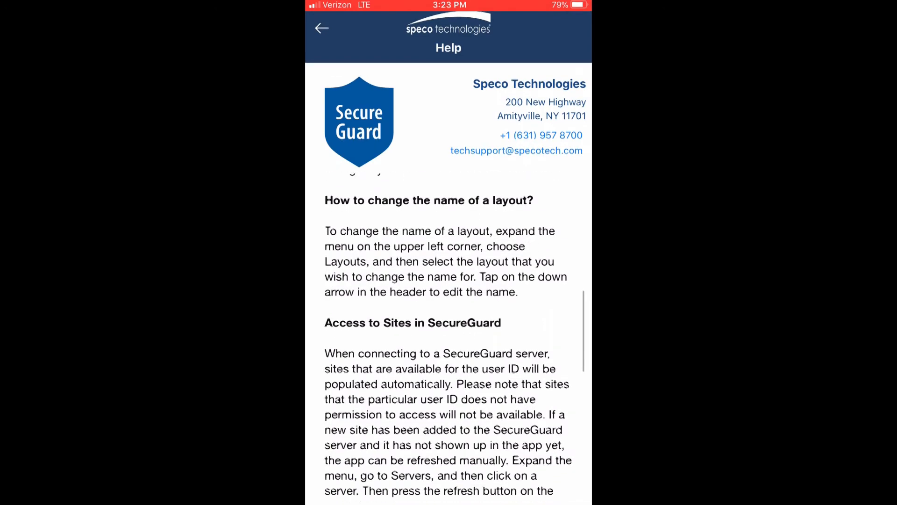
pyautogui.scroll(-3)
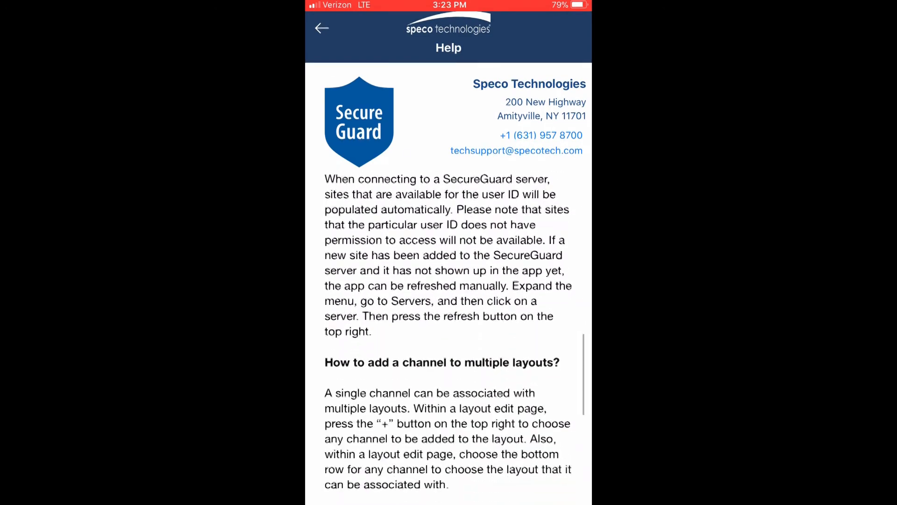
pyautogui.scroll(-3)
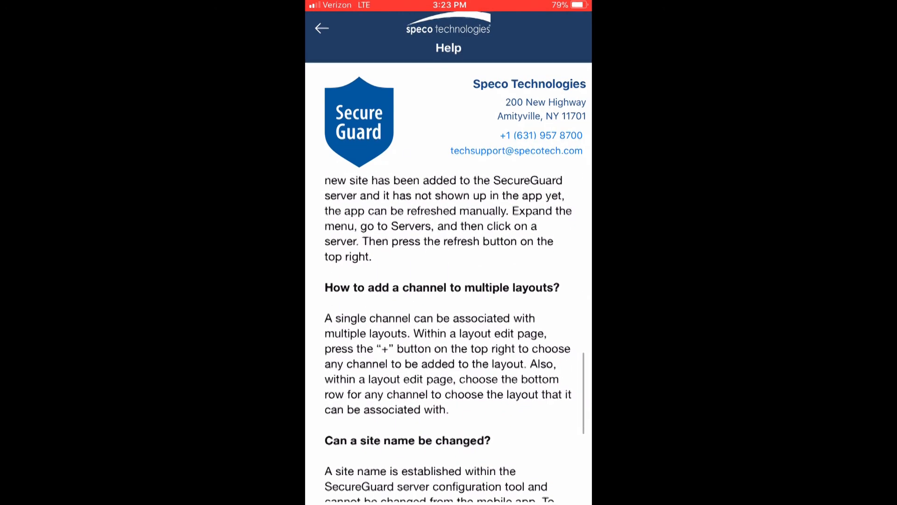